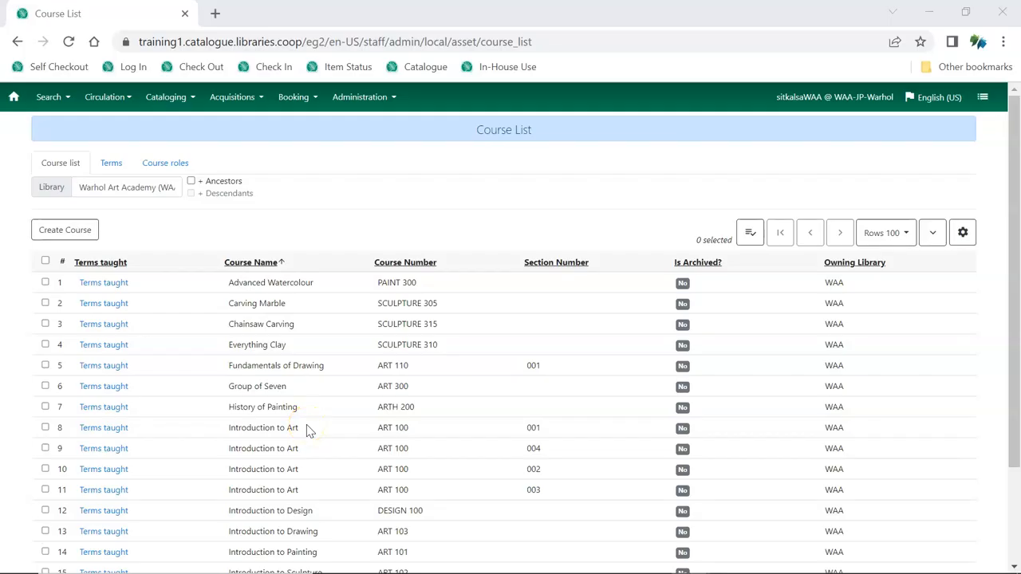
pyautogui.moveTo(247, 454)
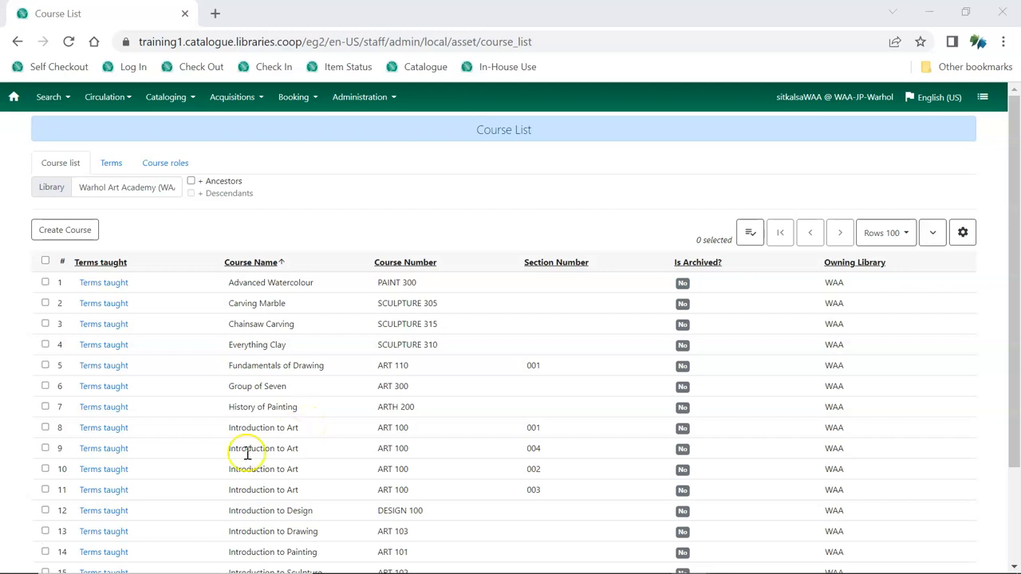
# Select the Introduction to Design course and open its actions menu.
pyautogui.click(44, 511)
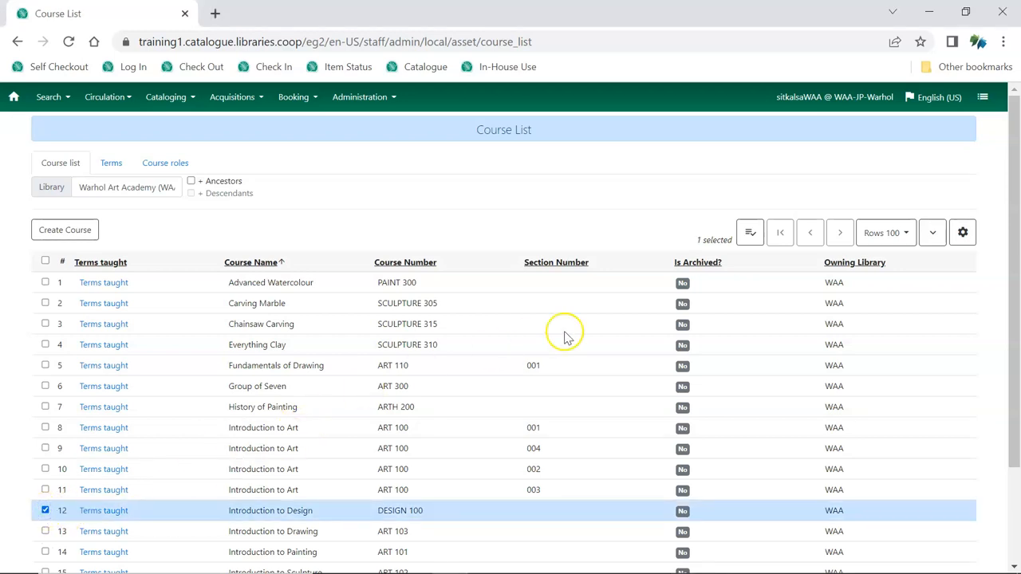
pyautogui.click(749, 232)
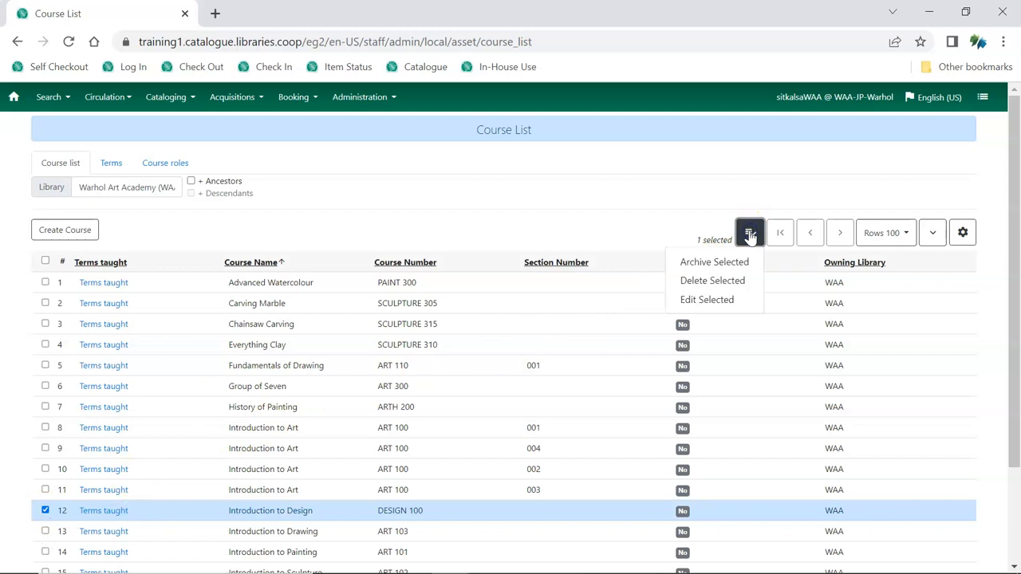
pyautogui.moveTo(718, 307)
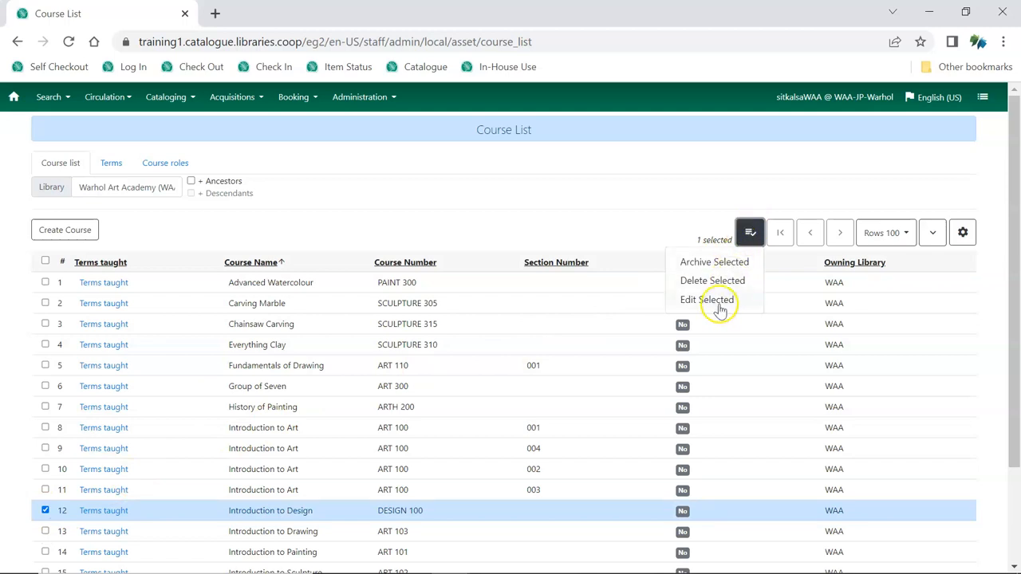
# Edit the DESIGN 100 course record and view its empty Course Users list.
pyautogui.click(708, 299)
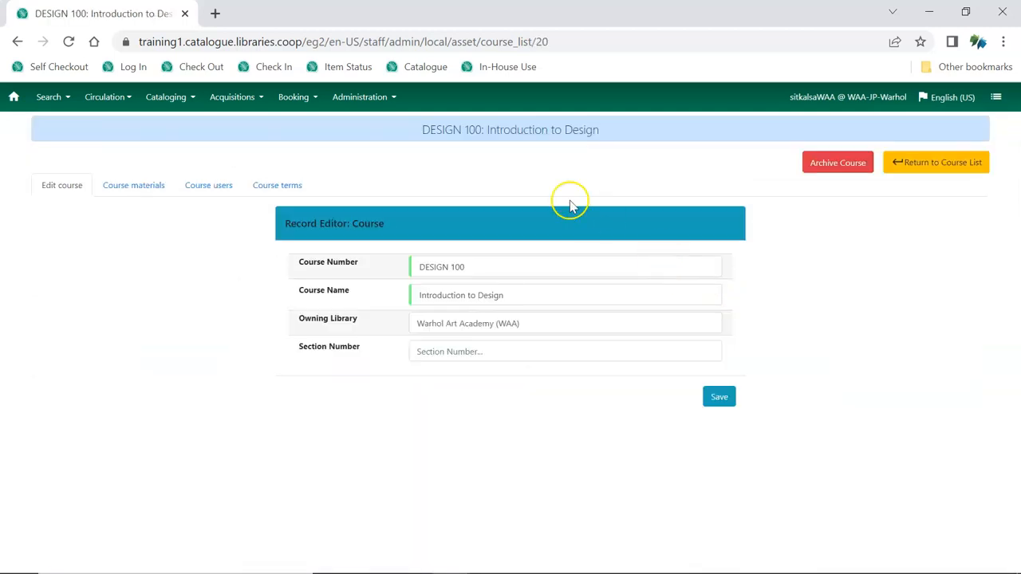
pyautogui.click(208, 185)
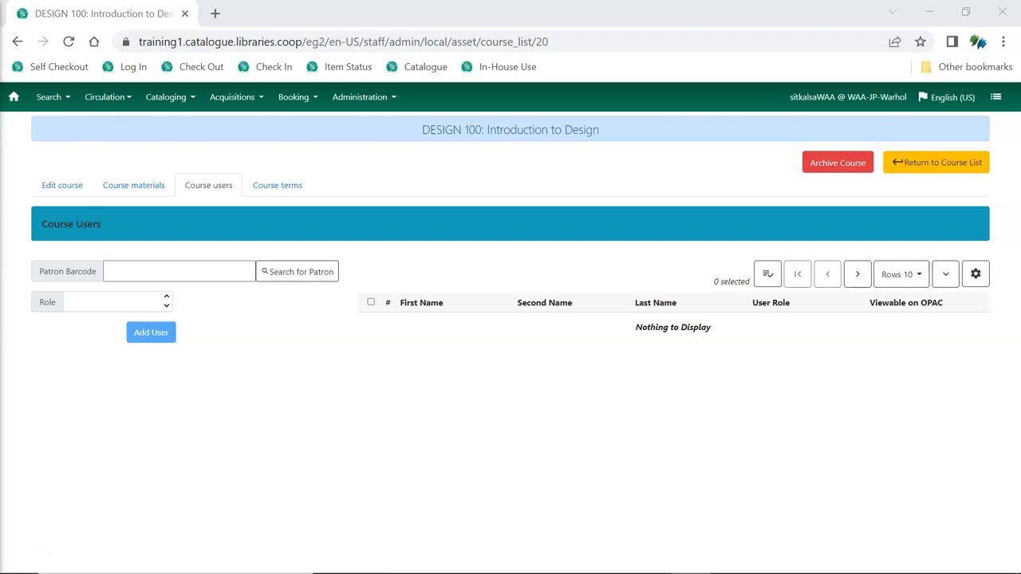
pyautogui.click(179, 271)
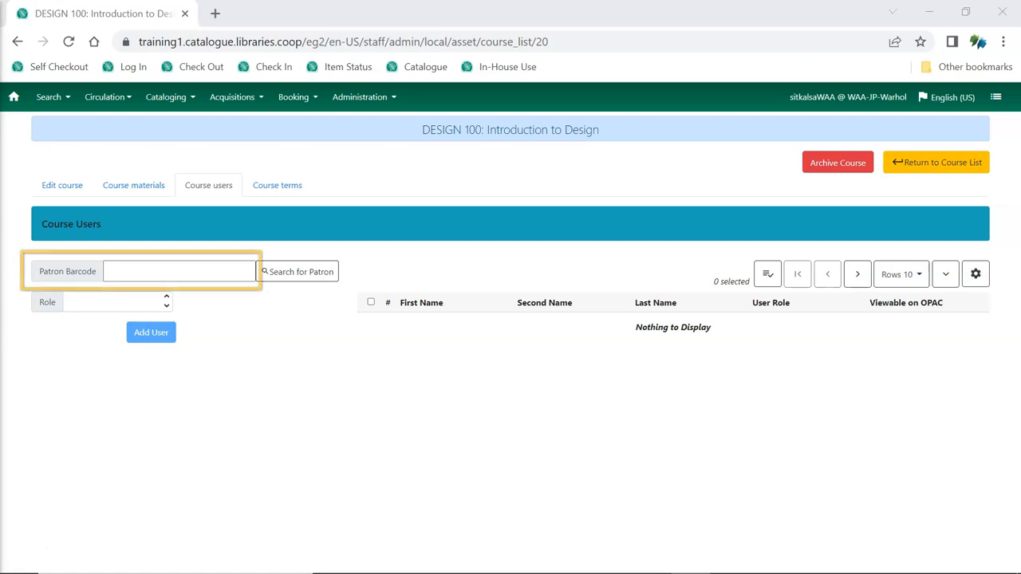
pyautogui.moveTo(297, 271)
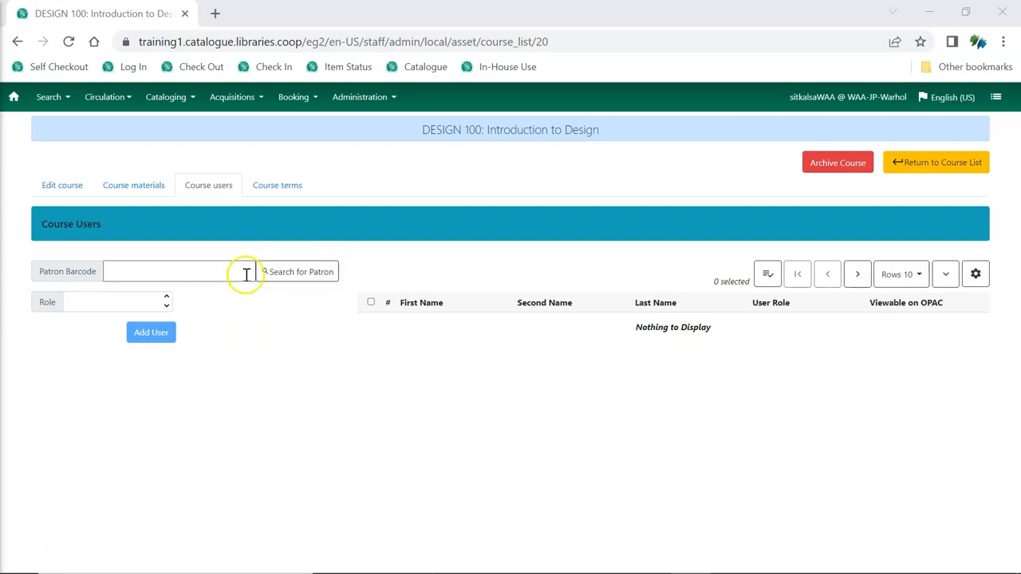
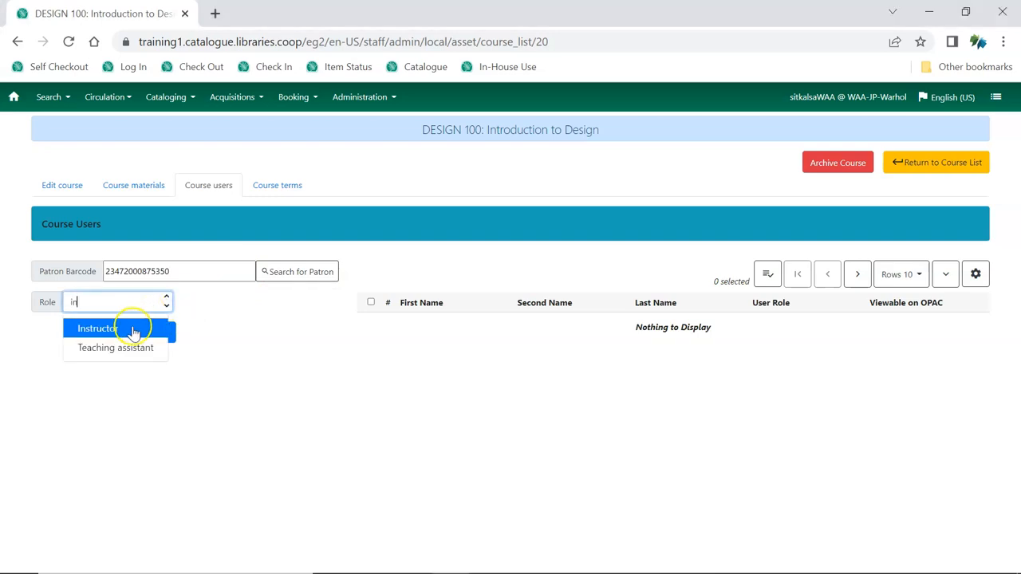
pyautogui.click(111, 328)
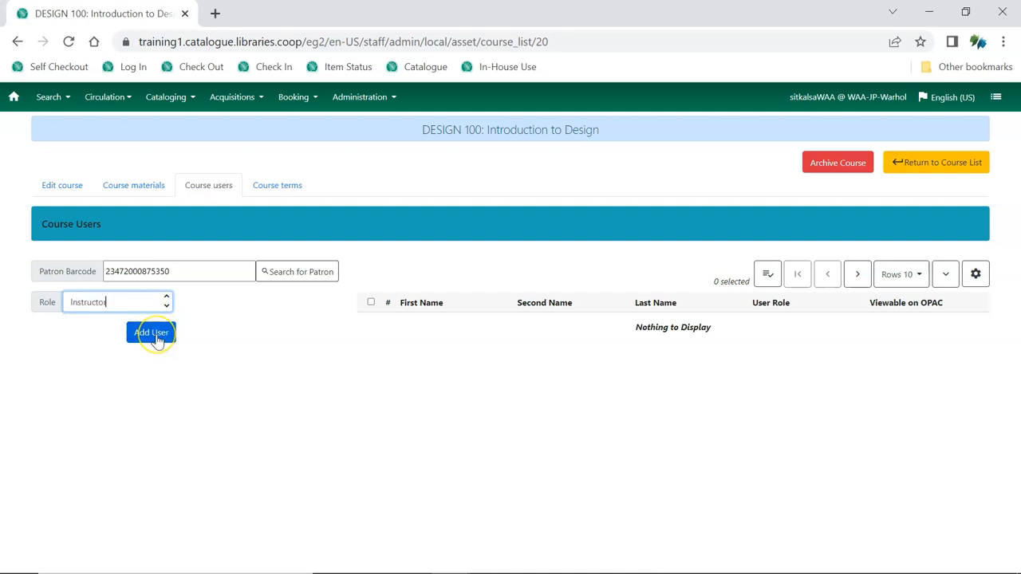
pyautogui.click(151, 332)
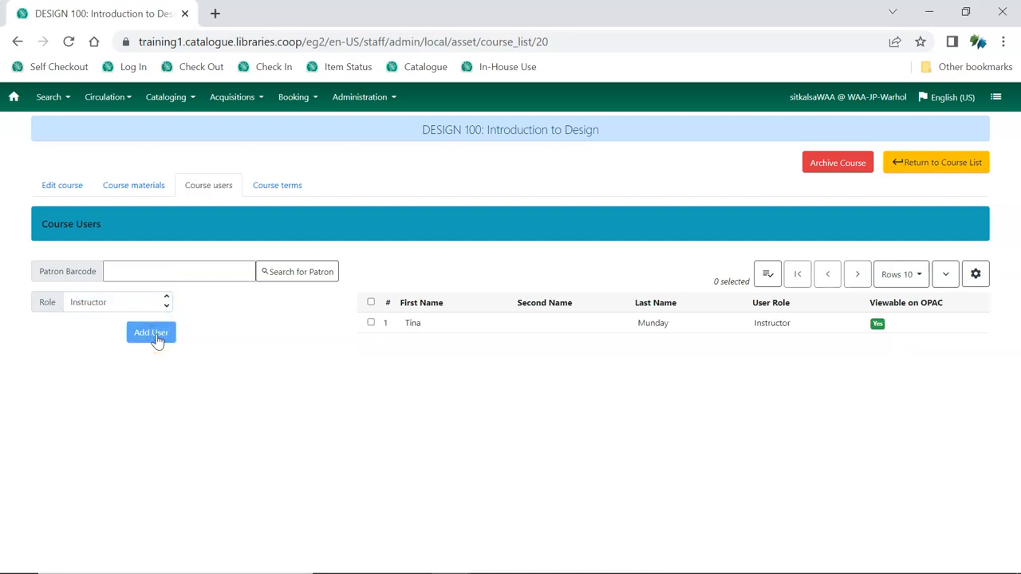